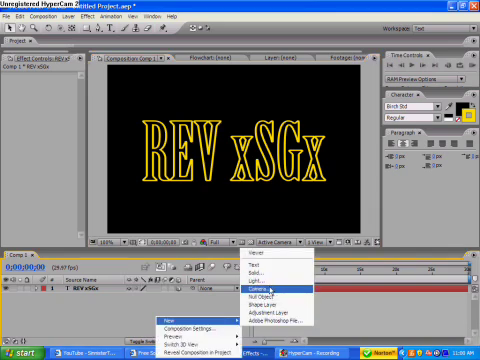
Add a new camera with a lens preset above the REV xSGx text layer
{"action": "left_click", "coordinate": [264, 288]}
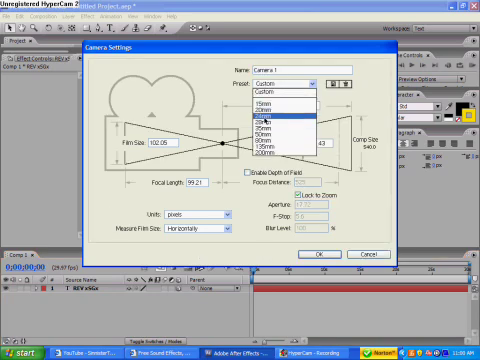
{"action": "left_click", "coordinate": [276, 132]}
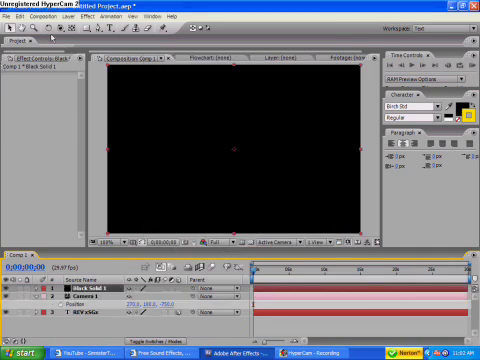
Bring up the Effect menu for Black Solid 1 to reach the Simulation effects
{"action": "left_click", "coordinate": [76, 16]}
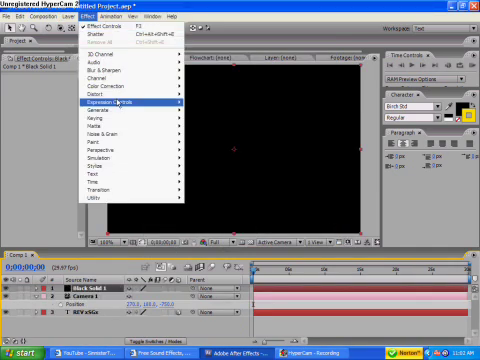
{"action": "mouse_move", "coordinate": [110, 158]}
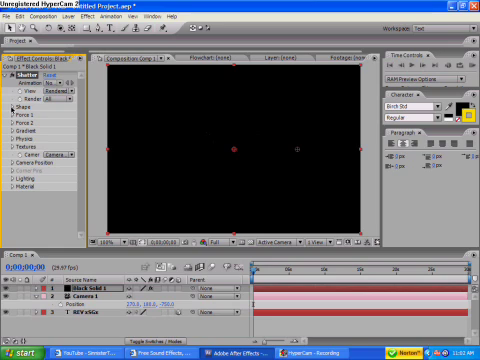
{"action": "mouse_move", "coordinate": [256, 280]}
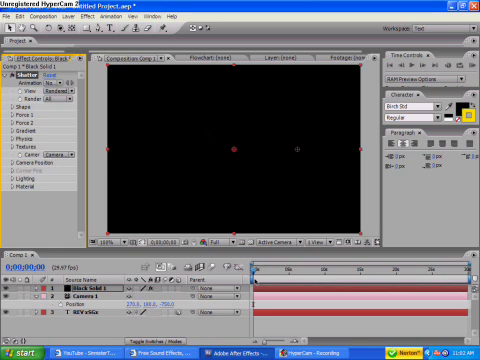